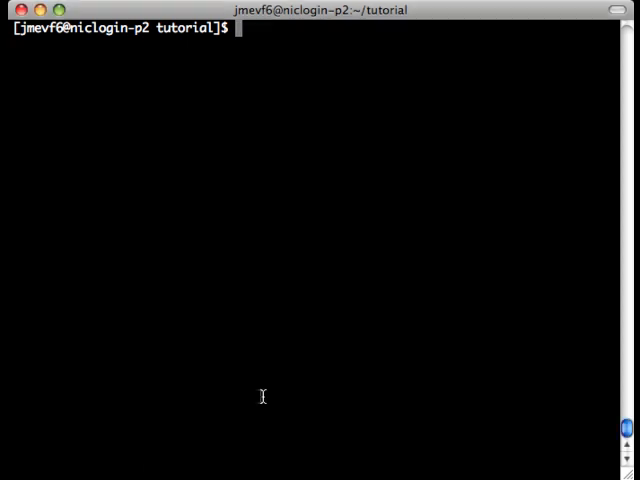
- Run qstat and review the full cluster job list, including job 27430 sleep.job
text(qstat)
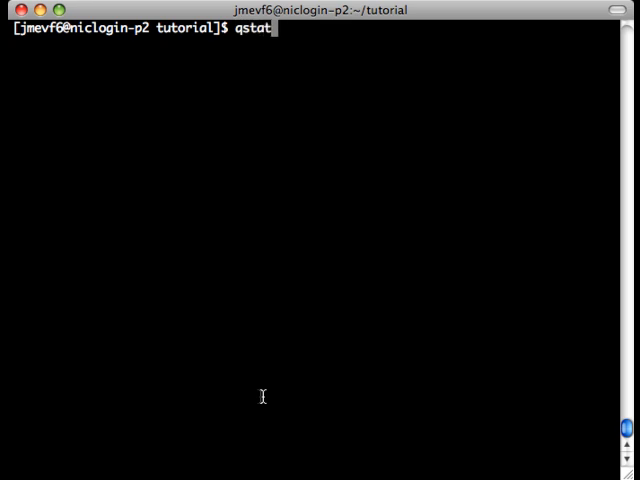
key(Return)
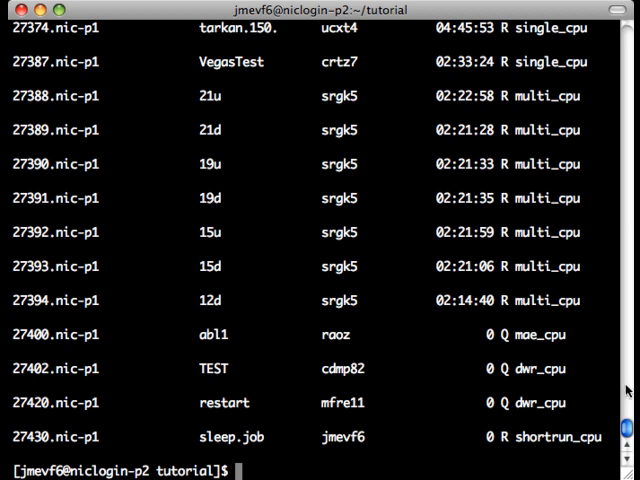
scroll(up, 3)
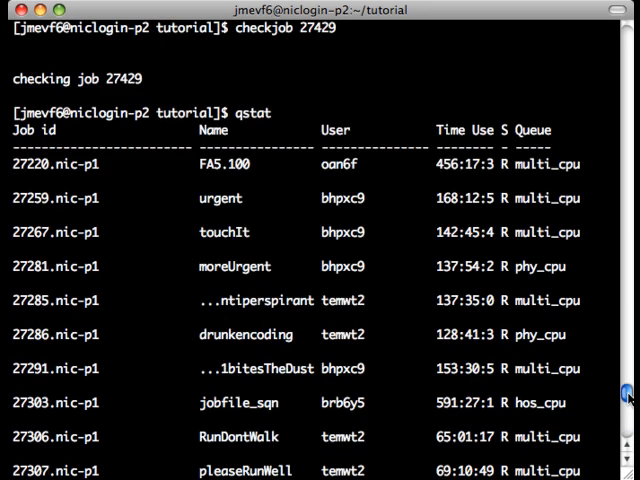
scroll(down, 3)
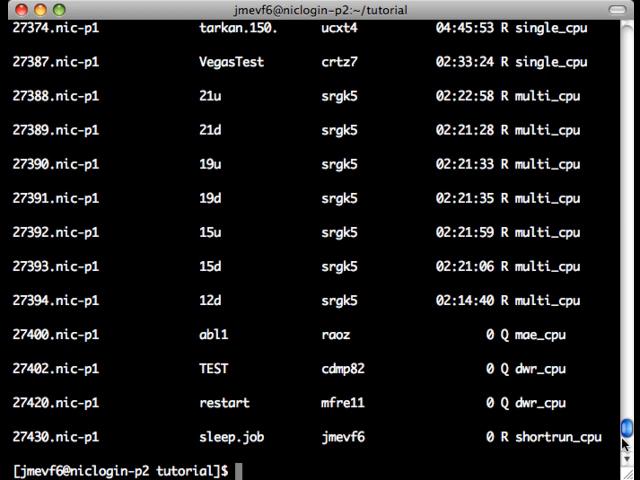
- Run showq and scroll to the totals: 37 active, 4 idle, 0 blocked jobs
text(show)
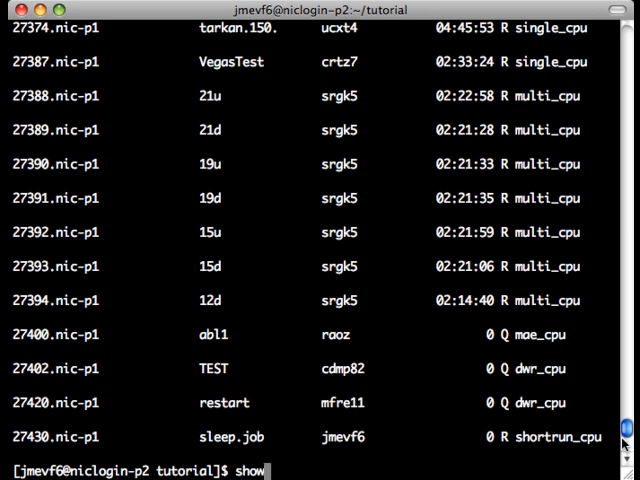
key(Return)
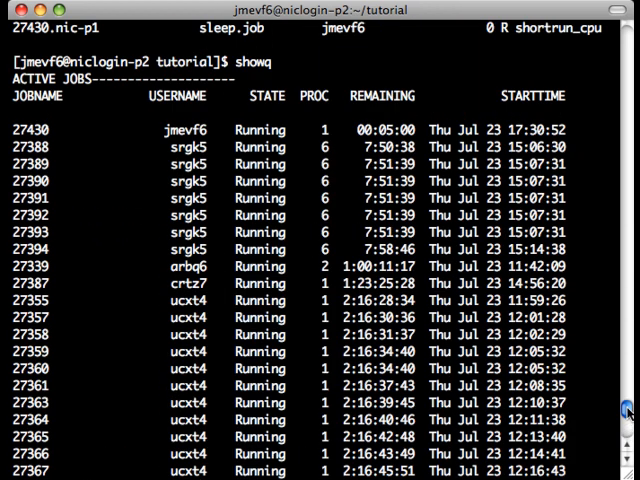
scroll(down, 3)
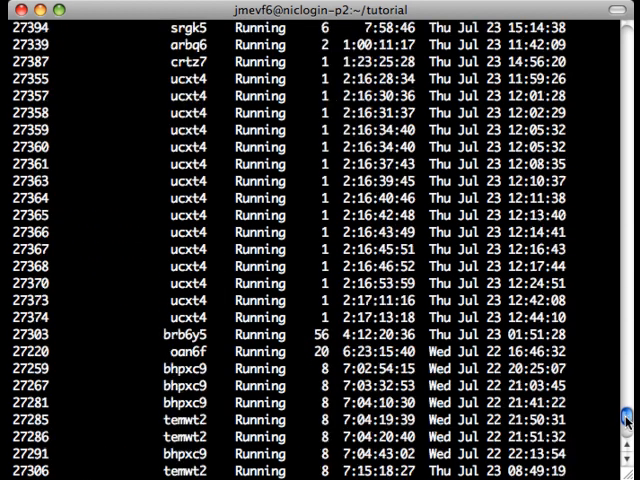
scroll(down, 3)
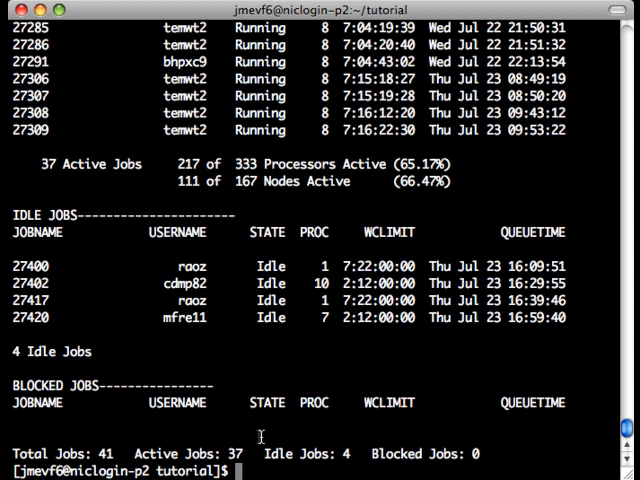
- Run qstat -u jmevf6 to list only job 27430, sleep.job, in the shortrun queue
text(q)
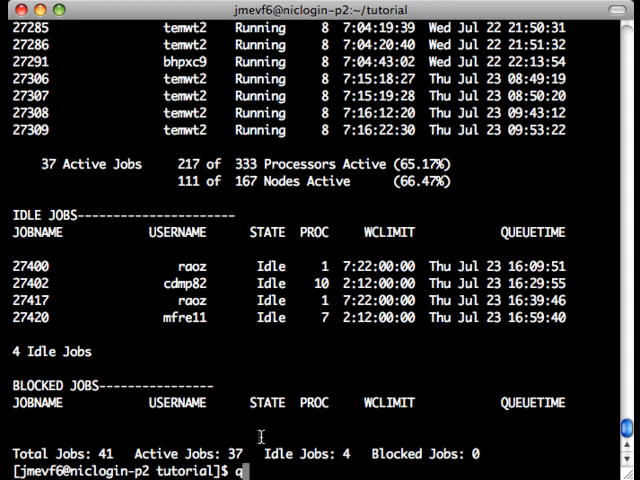
text(stat -u)
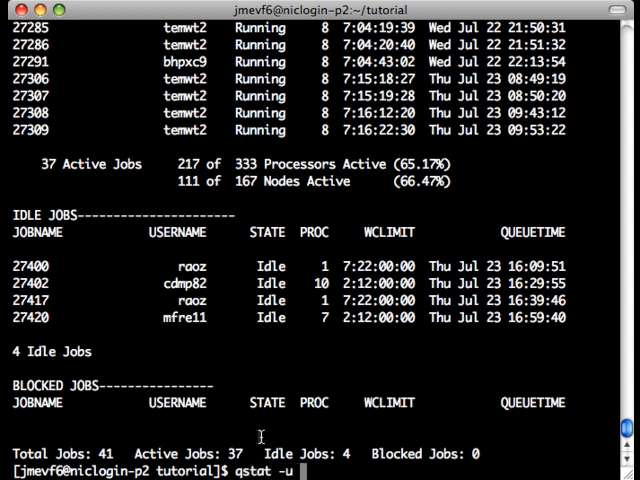
text(jmevf)
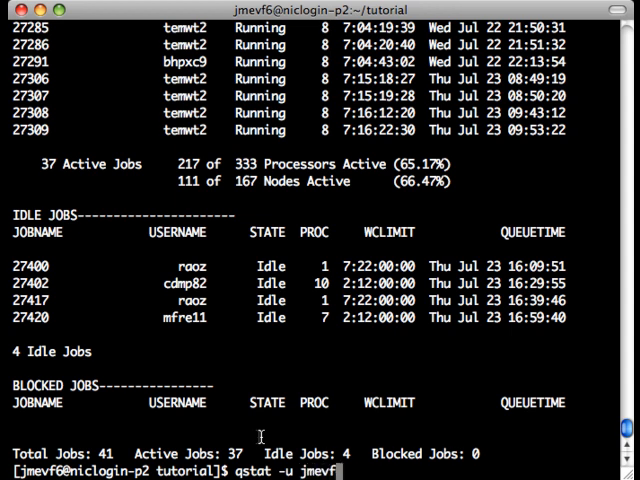
key(Return)
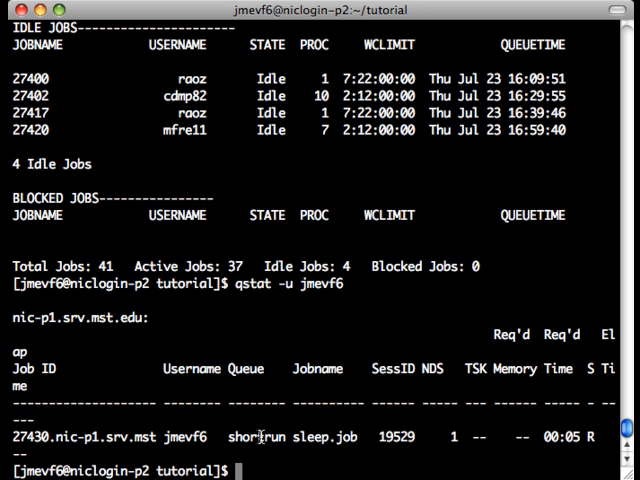
- Print the full qstat -f record for job 27430 and scroll through its resources and environment
text(qstat)
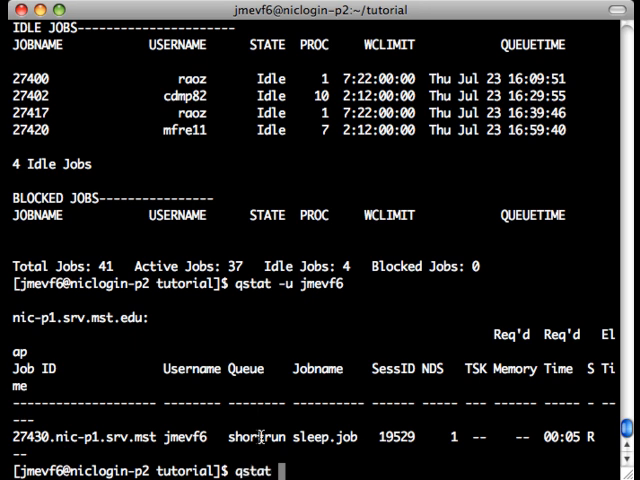
text(-f 2)
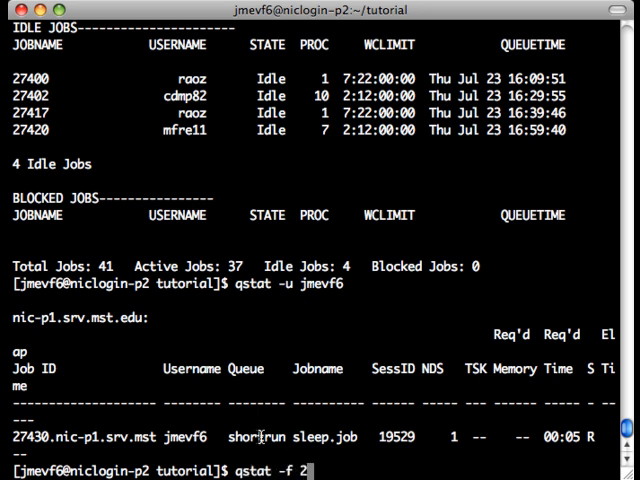
text(74)
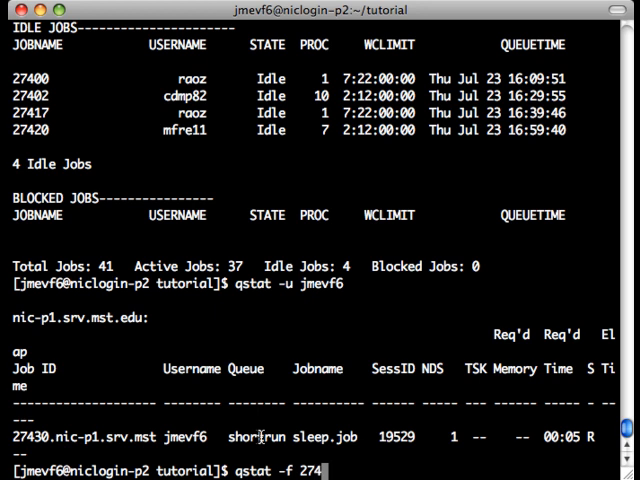
text(30)
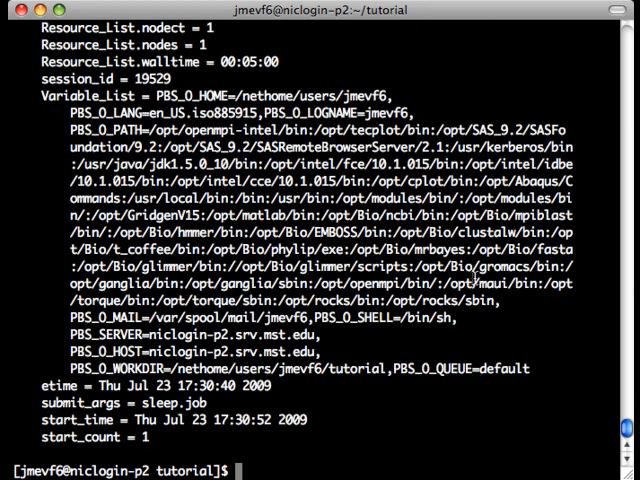
scroll(up, 3)
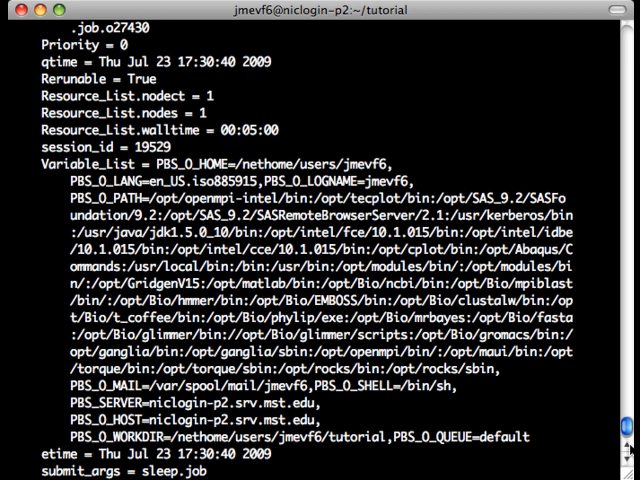
scroll(down, 3)
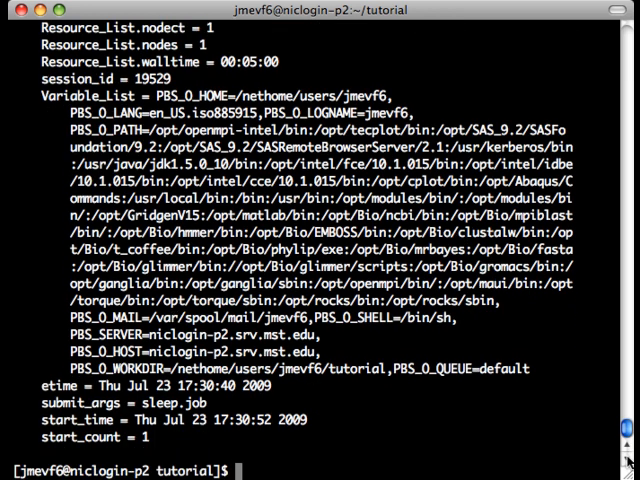
- Run checkjob 27430 to show it running on compute-4-7 with 1:20 of 5:00 walltime
text(checkjo)
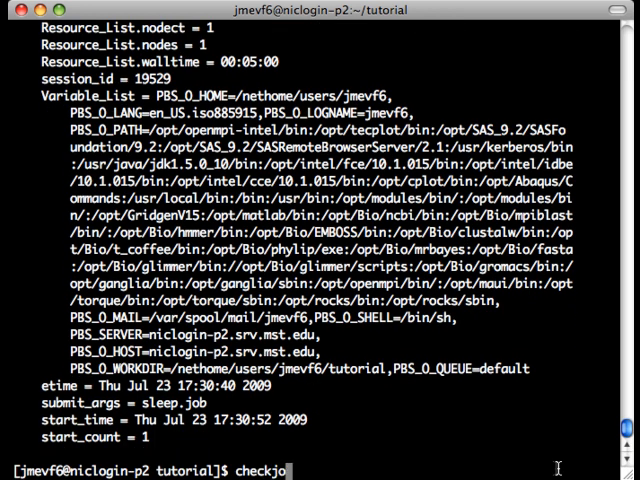
text(b)
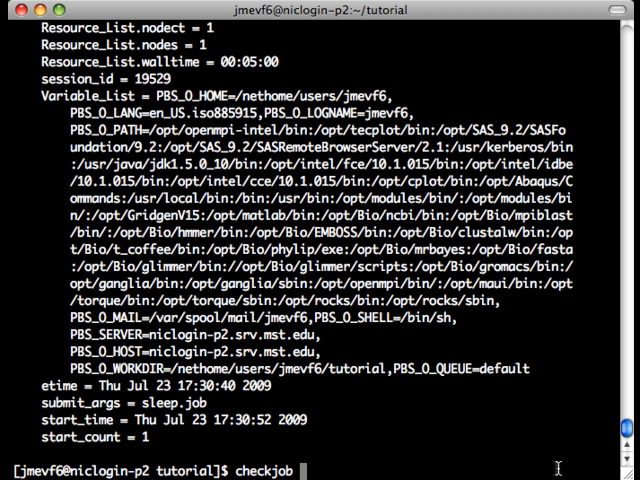
text(2743)
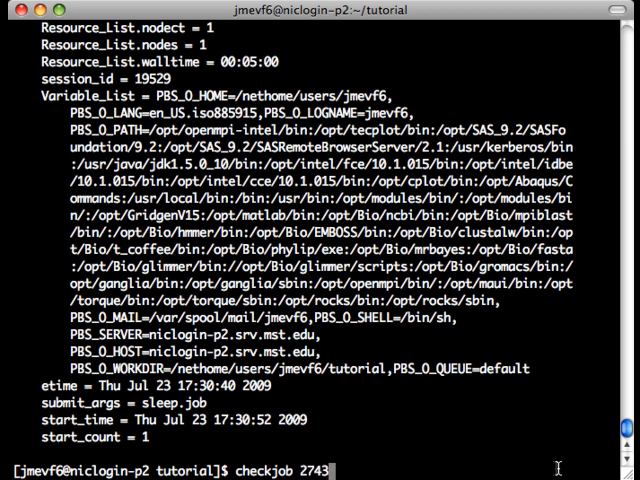
key(Return)
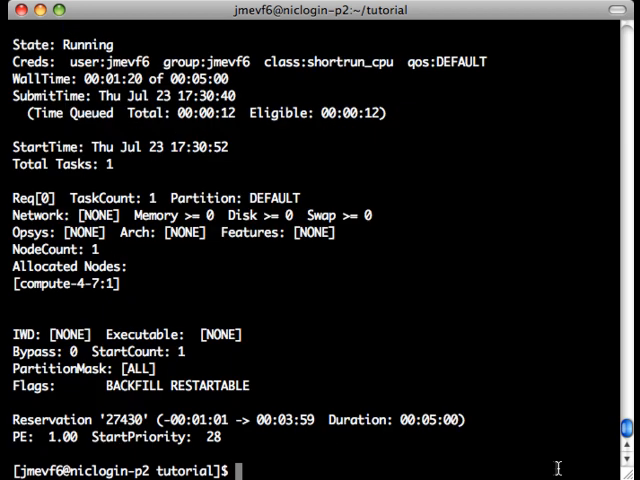